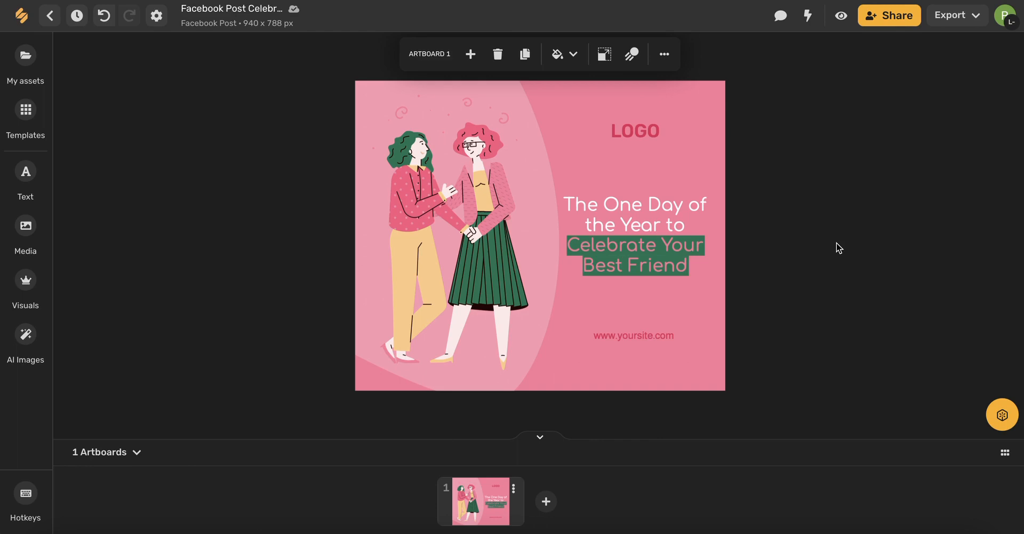
{"action": "mouse_move", "coordinate": [135, 252]}
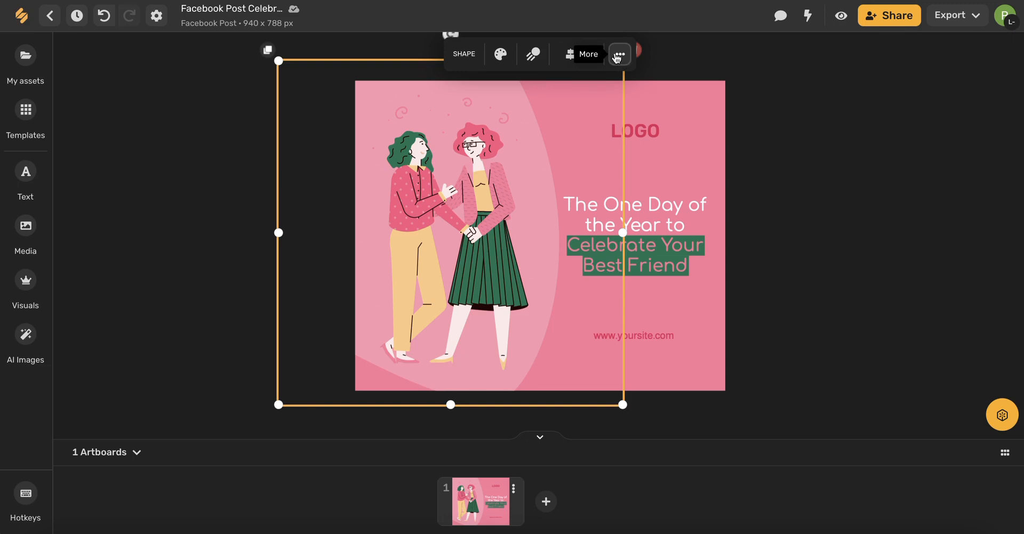
- Reveal the full shape settings for the two-friends illustration via the More button
{"action": "left_click", "coordinate": [618, 53]}
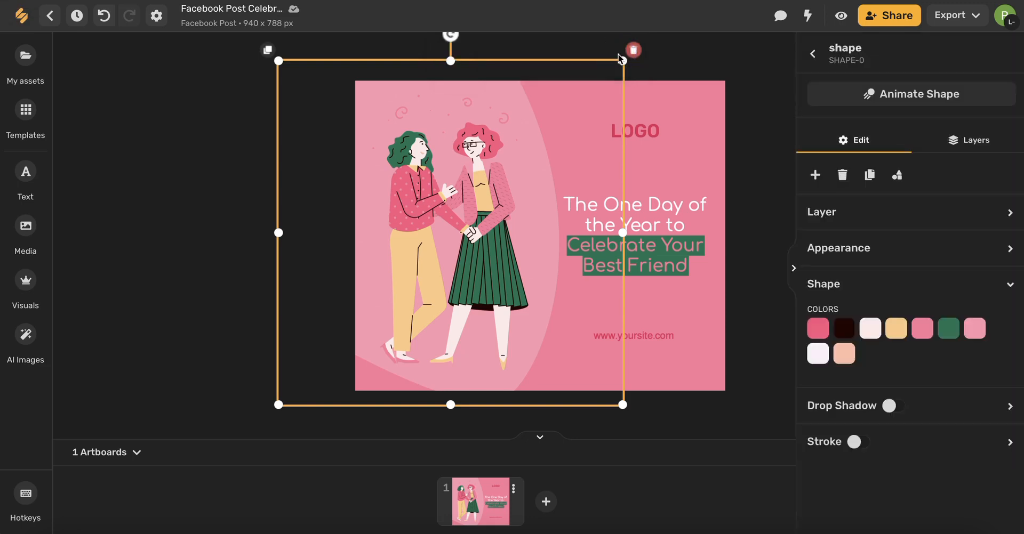
{"action": "mouse_move", "coordinate": [947, 402]}
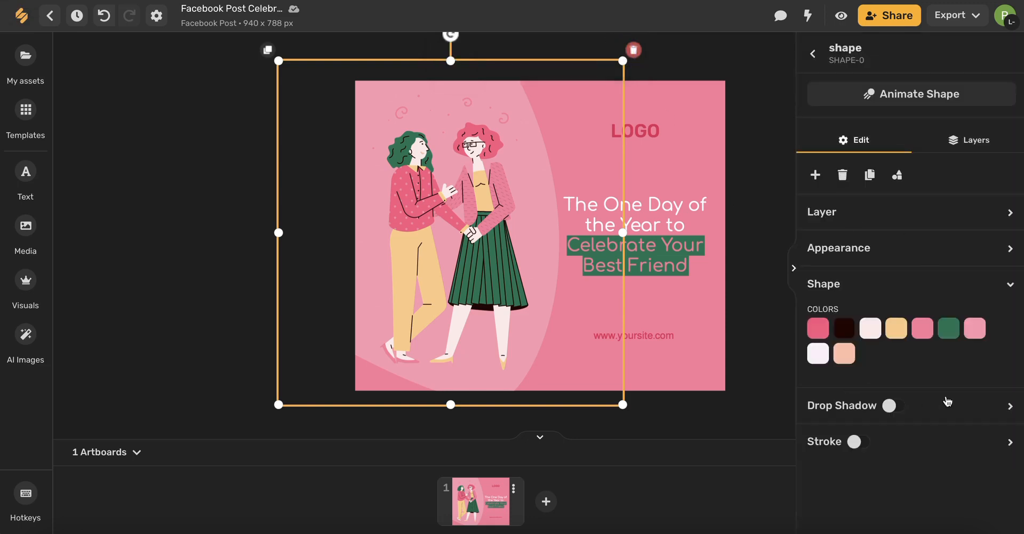
{"action": "mouse_move", "coordinate": [920, 396]}
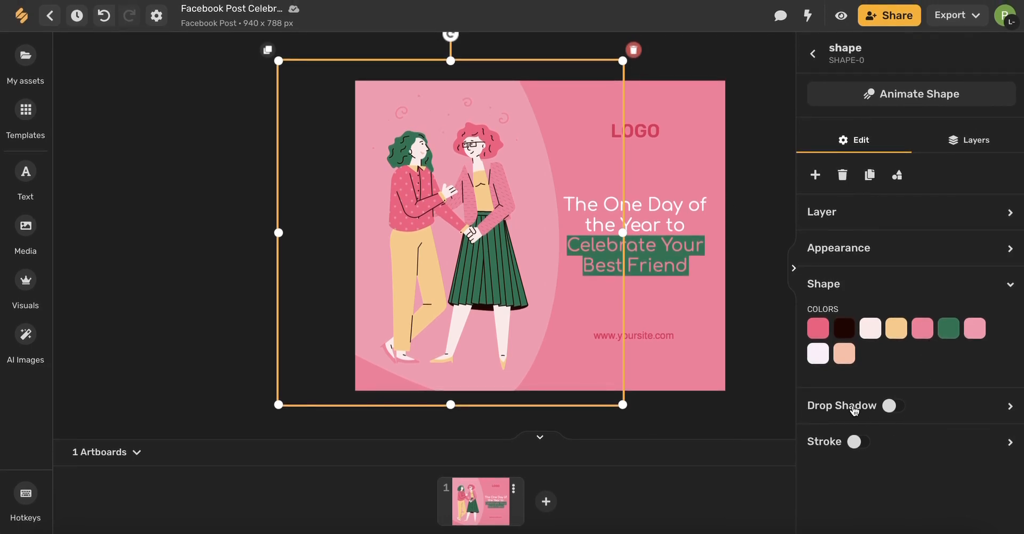
- Switch on a drop shadow, orange #F5A623 with rotation 16, distance 15, blur 10
{"action": "left_click", "coordinate": [894, 405]}
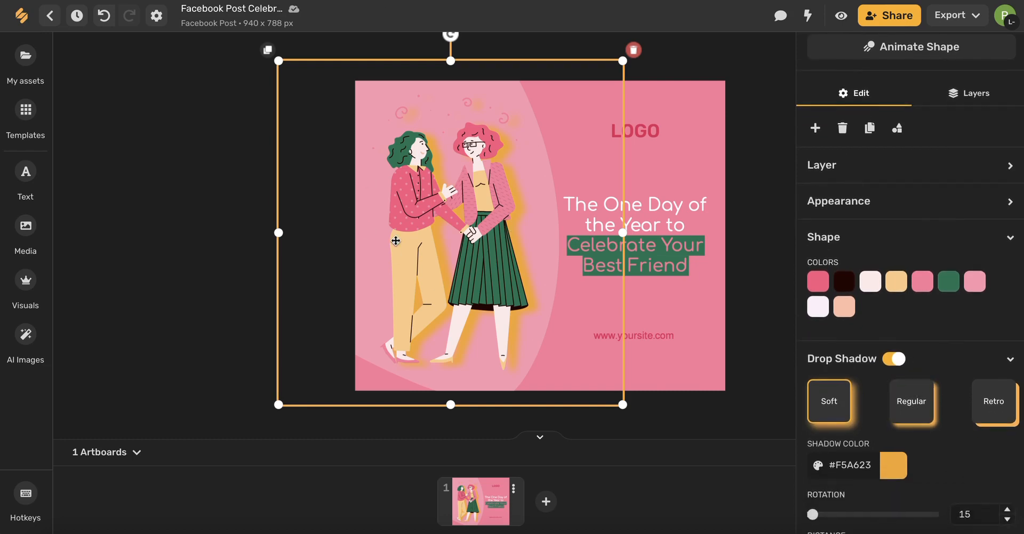
{"action": "scroll", "scroll_direction": "down", "scroll_amount": 3}
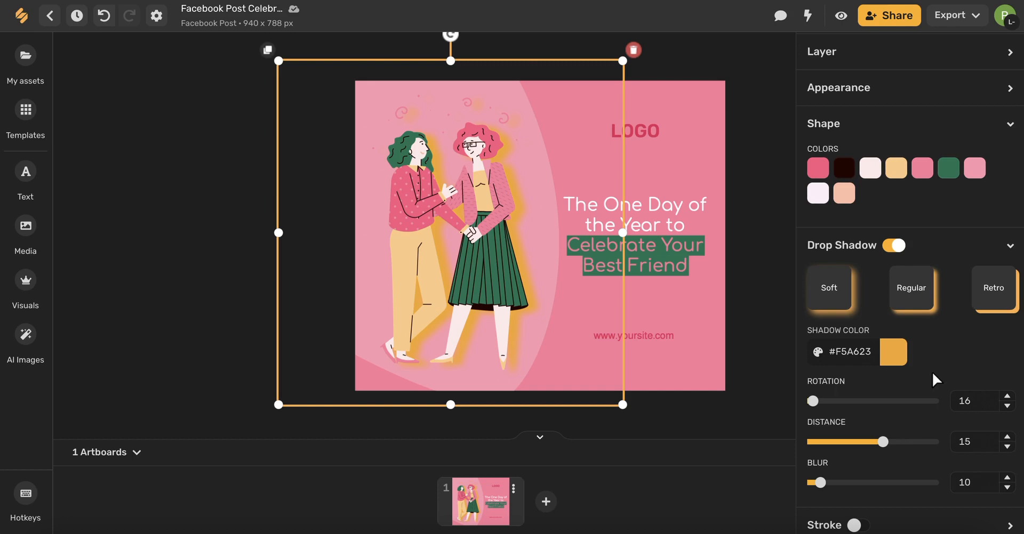
{"action": "mouse_move", "coordinate": [893, 358]}
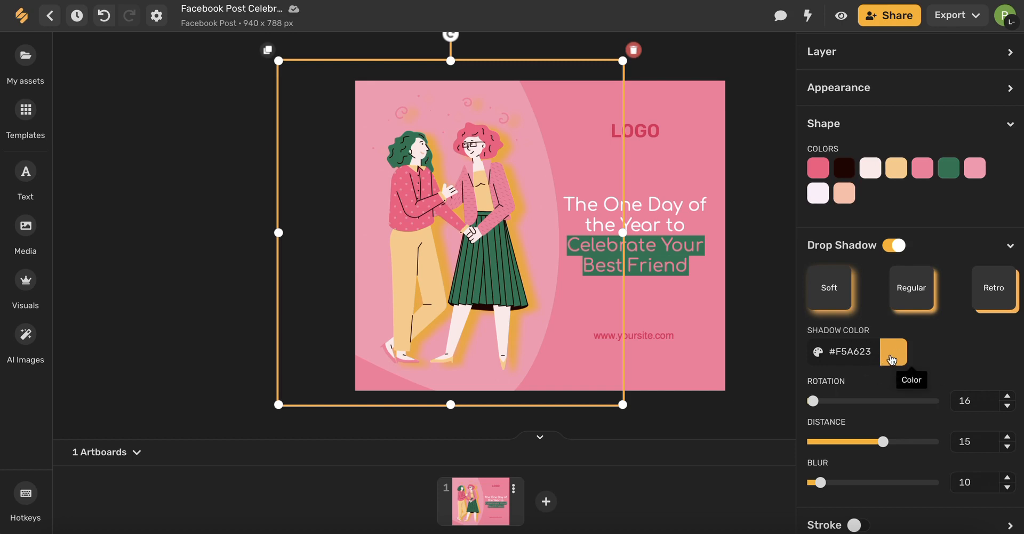
- Change the shadow colour to the light grey brand colour #BAB9BE
{"action": "left_click", "coordinate": [892, 352]}
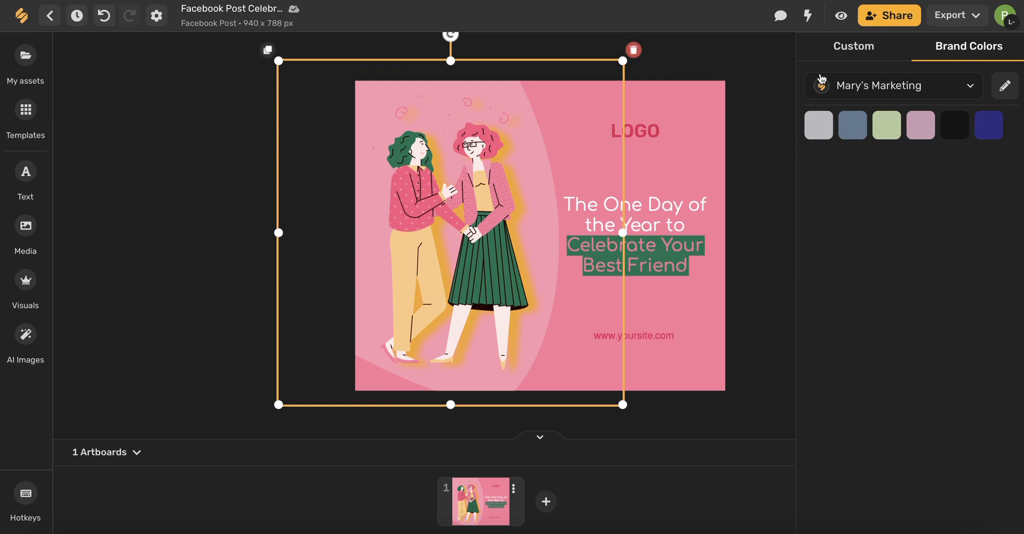
{"action": "left_click", "coordinate": [853, 45]}
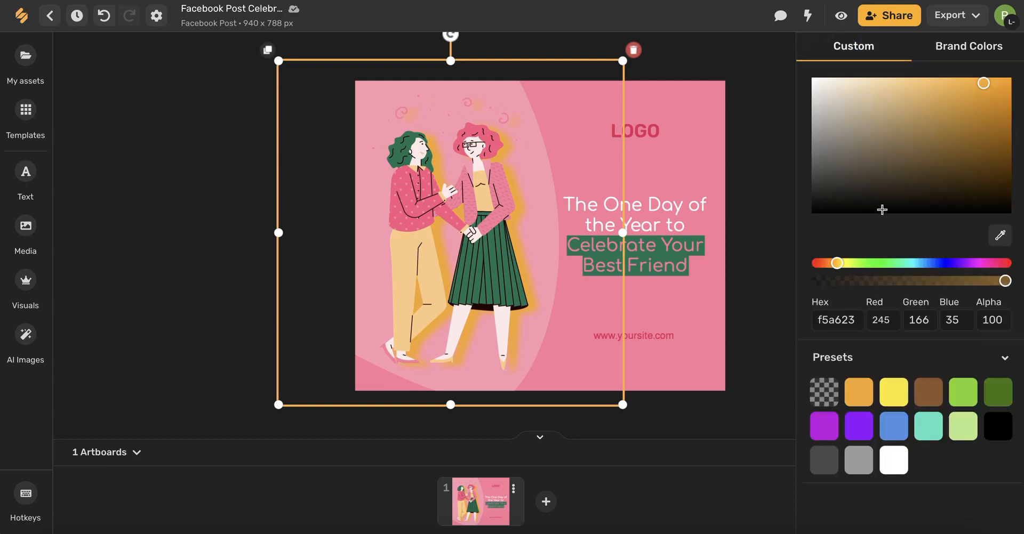
{"action": "left_click", "coordinate": [969, 46]}
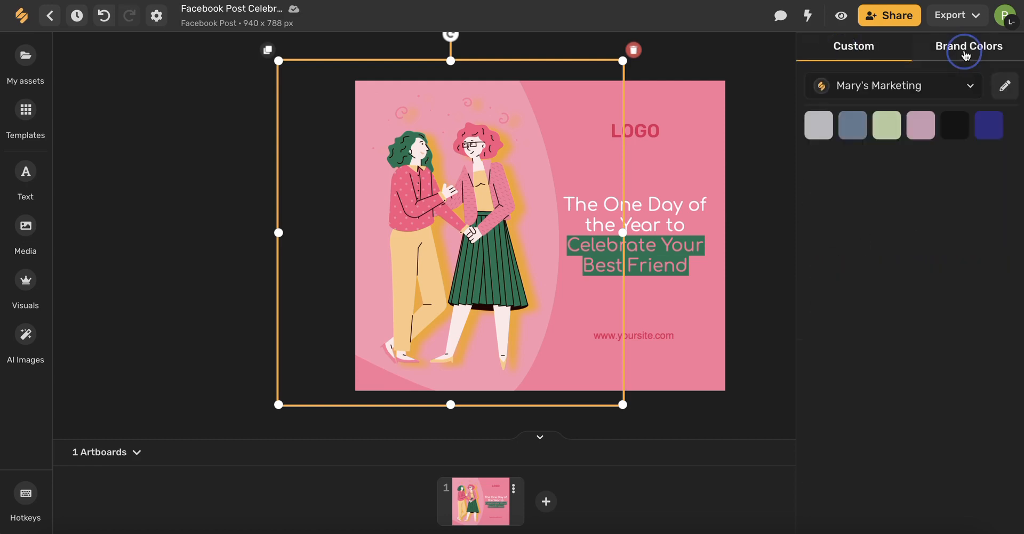
{"action": "left_click", "coordinate": [969, 46]}
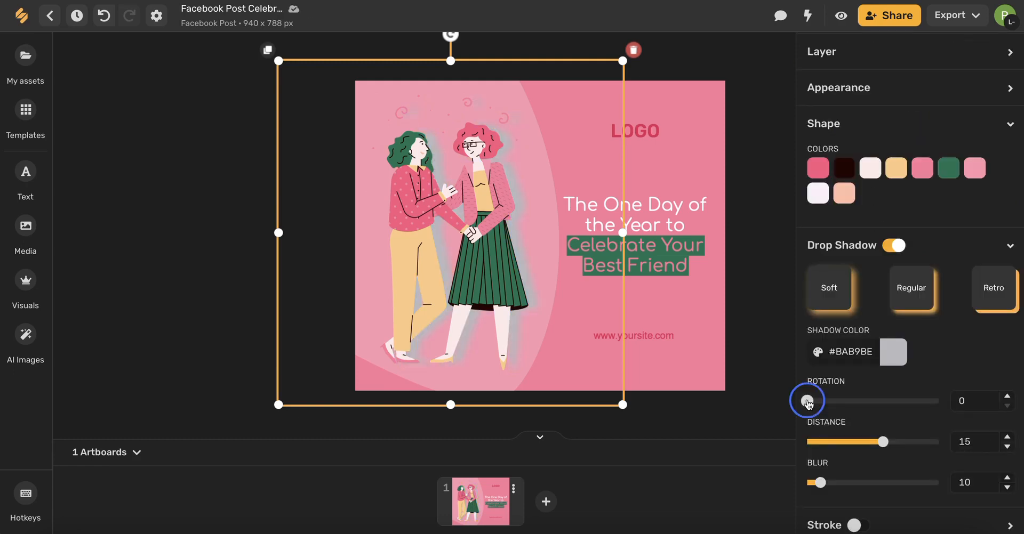
- Set the shadow to rotation 137.3, distance 19.6 and blur 17, then deselect the illustration
{"action": "left_click_drag", "start_coordinate": [808, 401], "coordinate": [828, 401]}
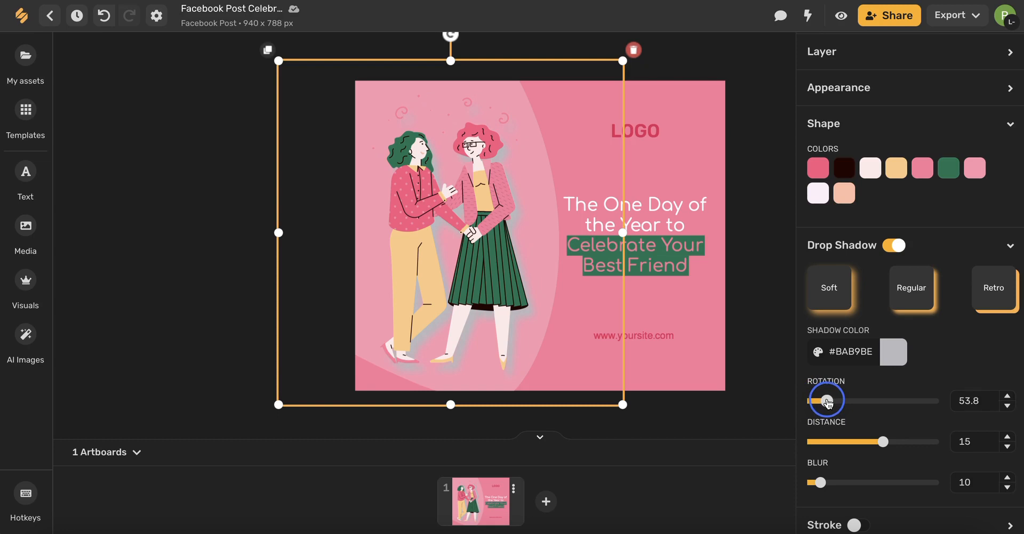
{"action": "left_click_drag", "start_coordinate": [824, 399], "coordinate": [858, 399]}
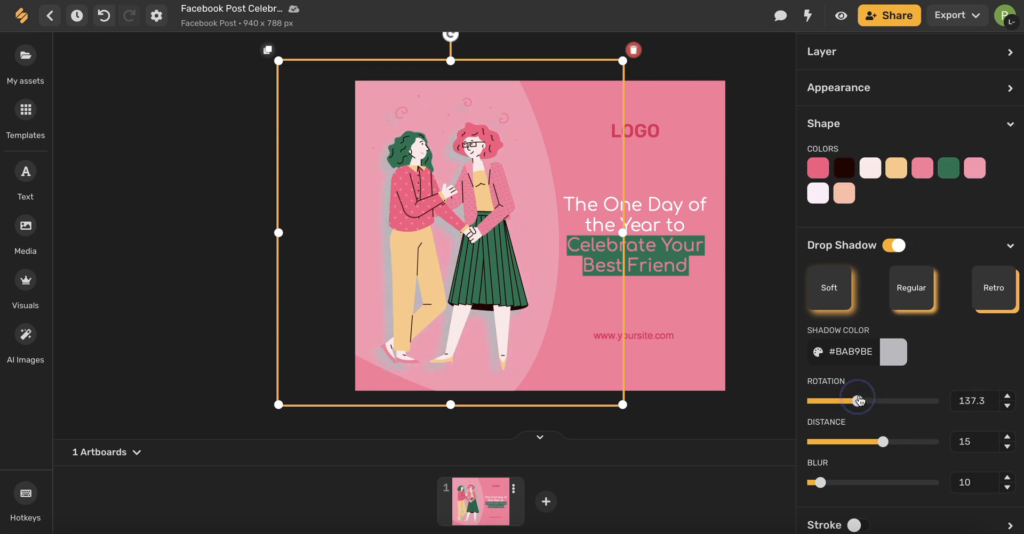
{"action": "left_click_drag", "start_coordinate": [855, 441], "coordinate": [886, 441]}
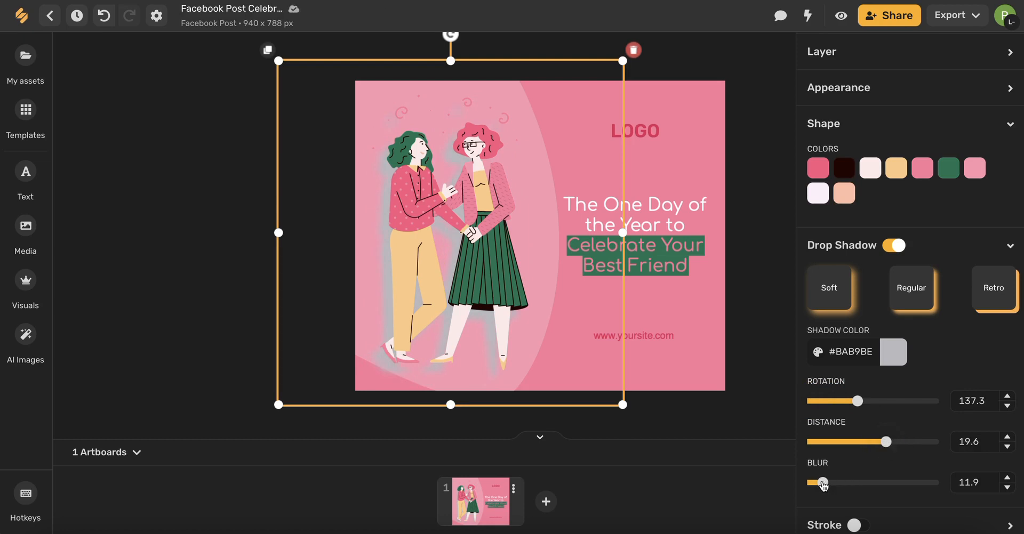
{"action": "left_click_drag", "start_coordinate": [821, 483], "coordinate": [827, 483]}
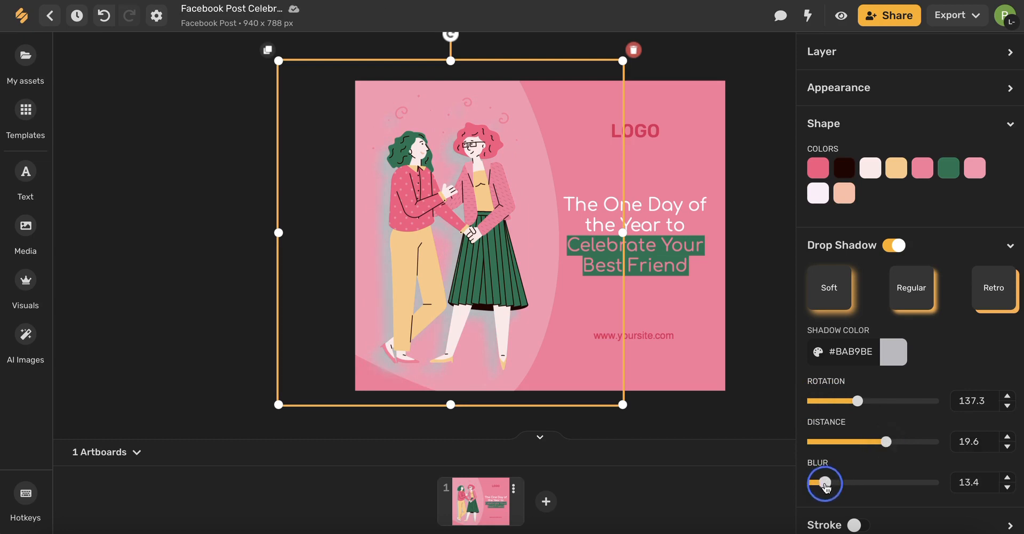
{"action": "left_click_drag", "start_coordinate": [824, 483], "coordinate": [833, 483]}
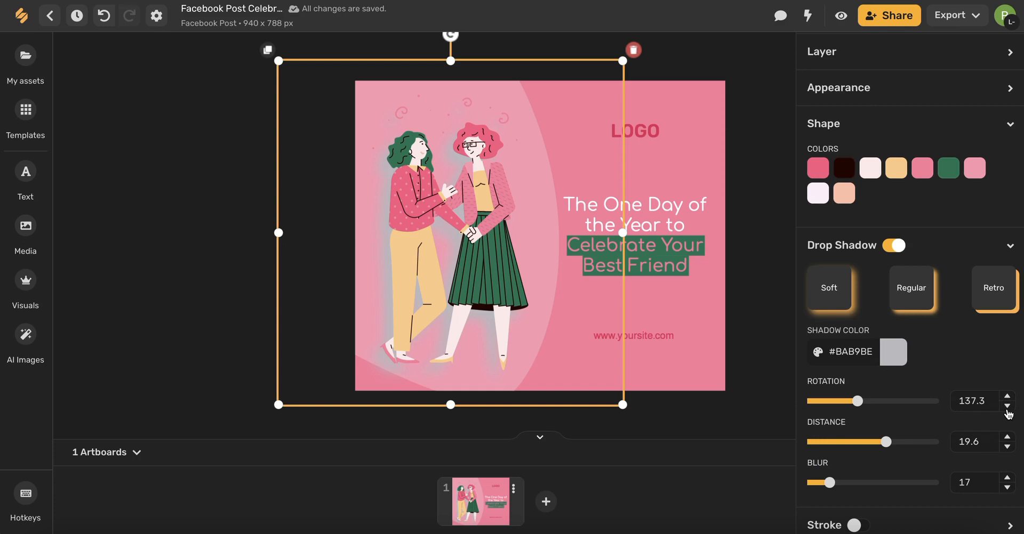
{"action": "left_click", "coordinate": [184, 213]}
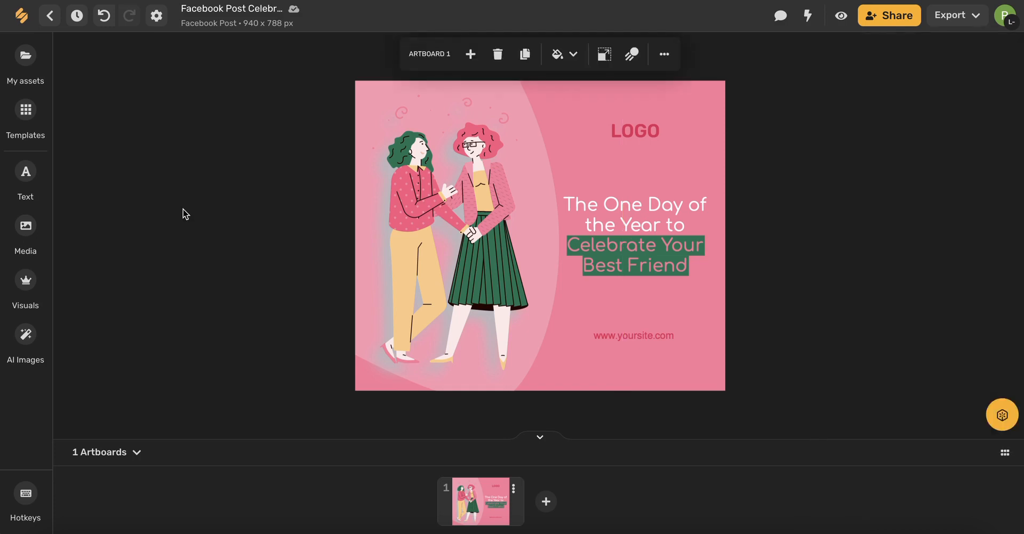